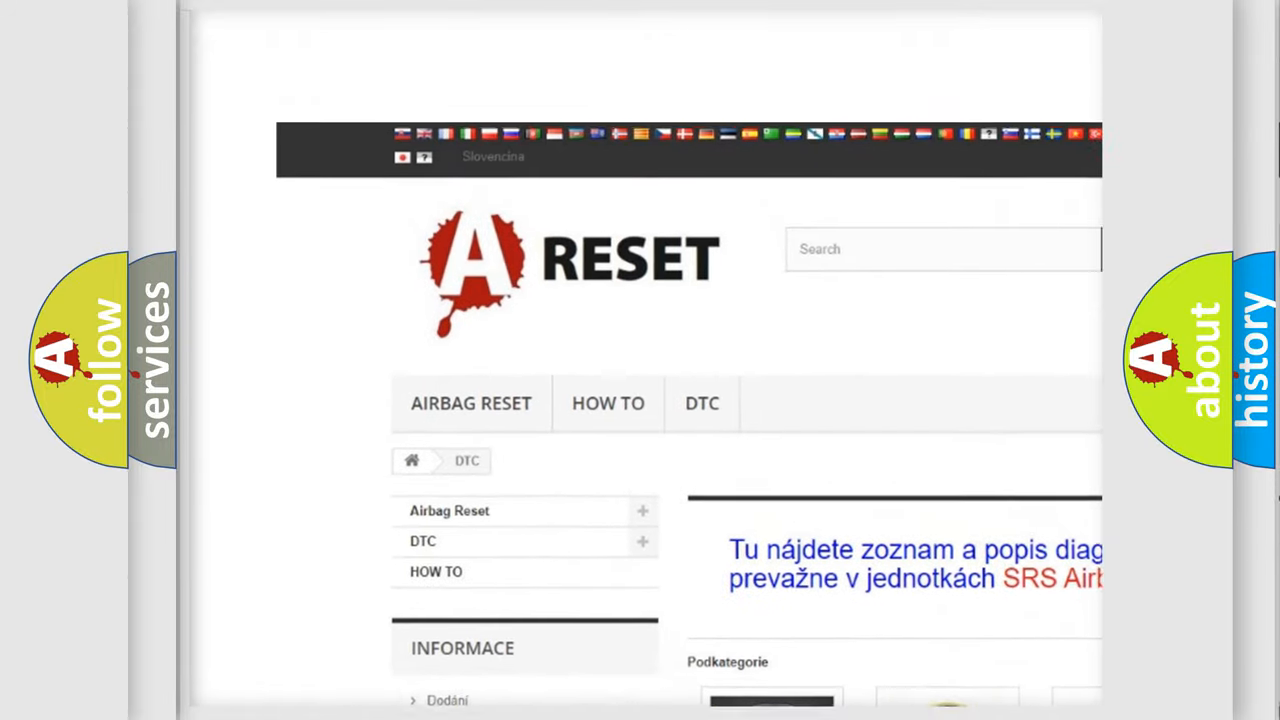
- Scroll the DTC brand tiles and open the FORD airbag diagnostic code list
{"action": "scroll", "scroll_direction": "up", "scroll_amount": 3}
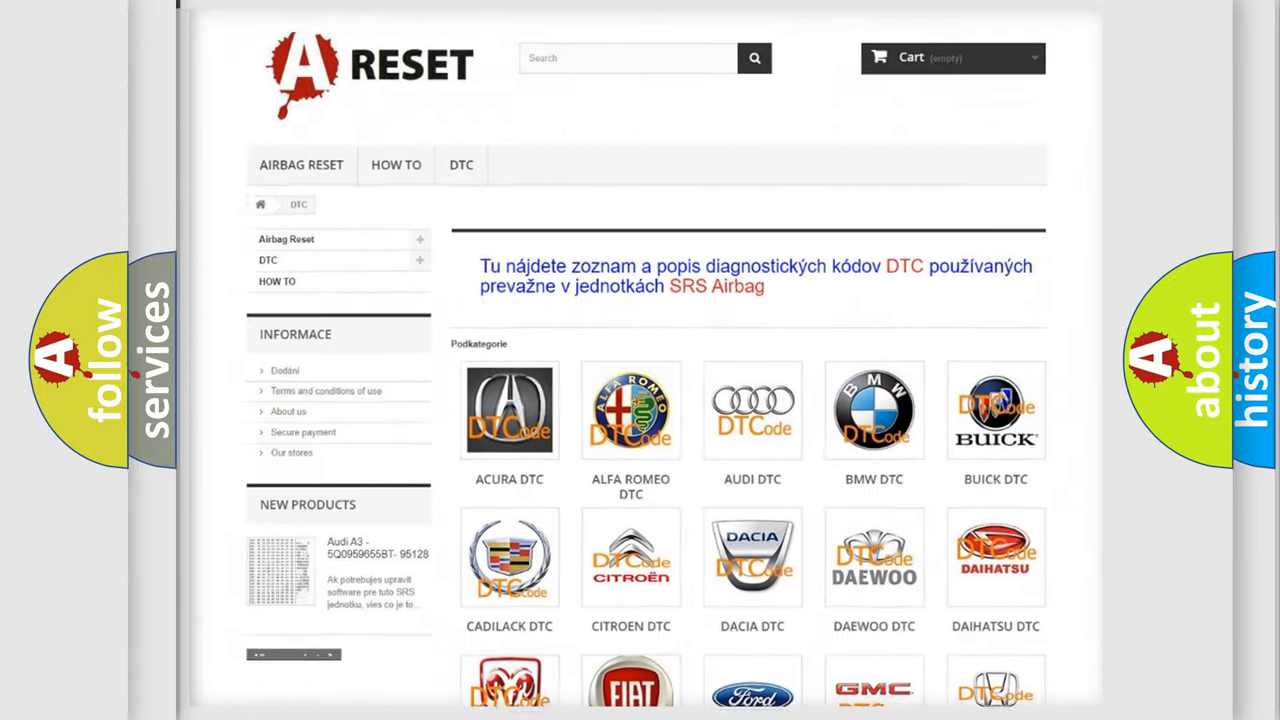
{"action": "scroll", "scroll_direction": "down", "scroll_amount": 3}
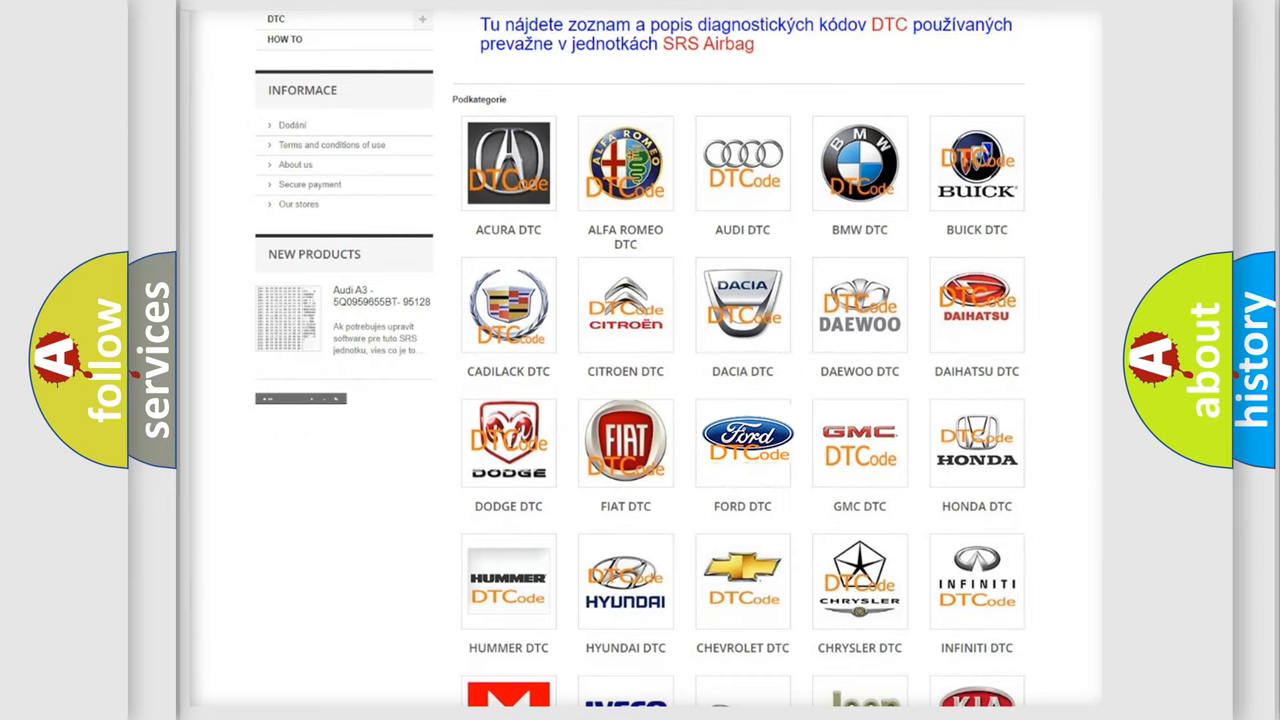
{"action": "left_click", "coordinate": [742, 442]}
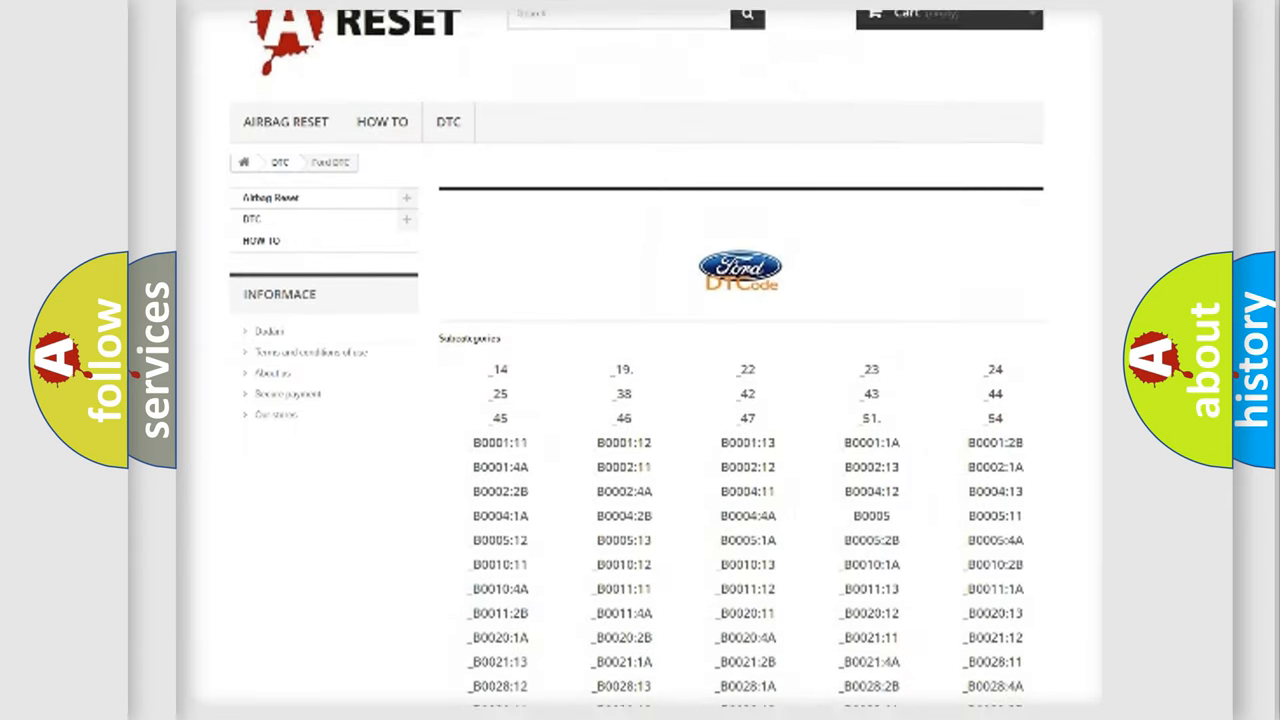
{"action": "scroll", "scroll_direction": "down", "scroll_amount": 3}
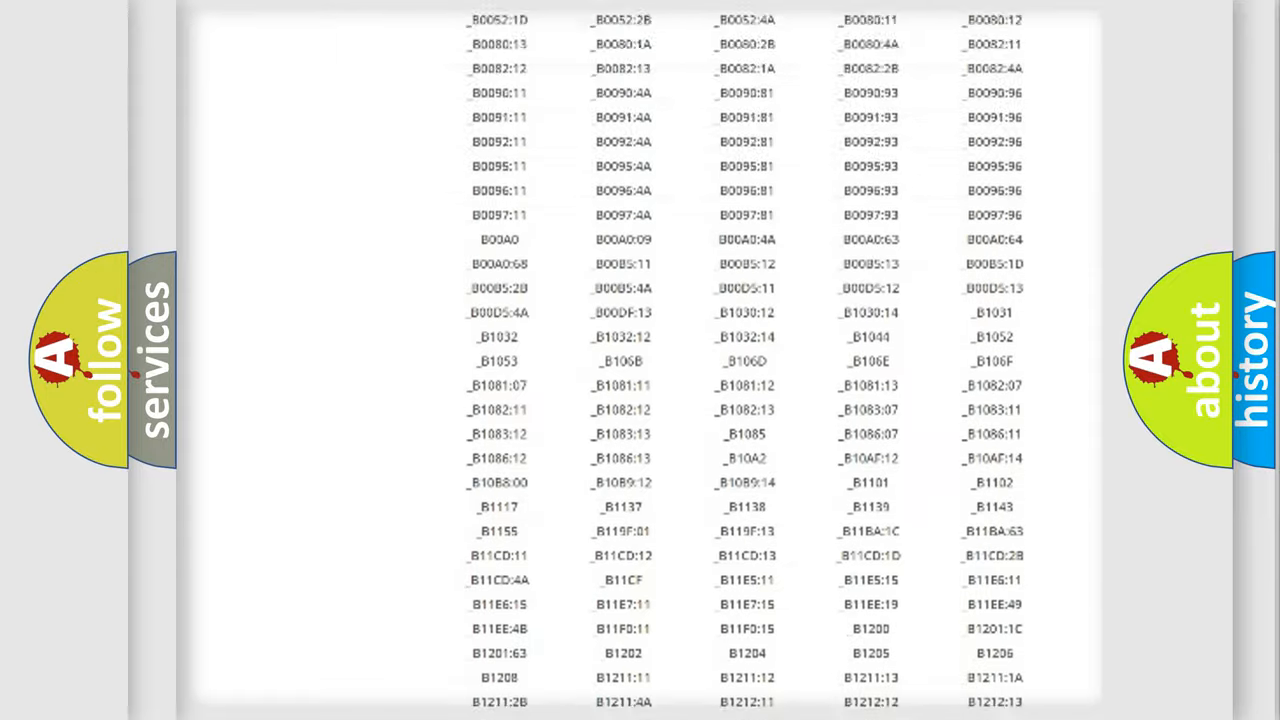
{"action": "scroll", "scroll_direction": "up", "scroll_amount": 3}
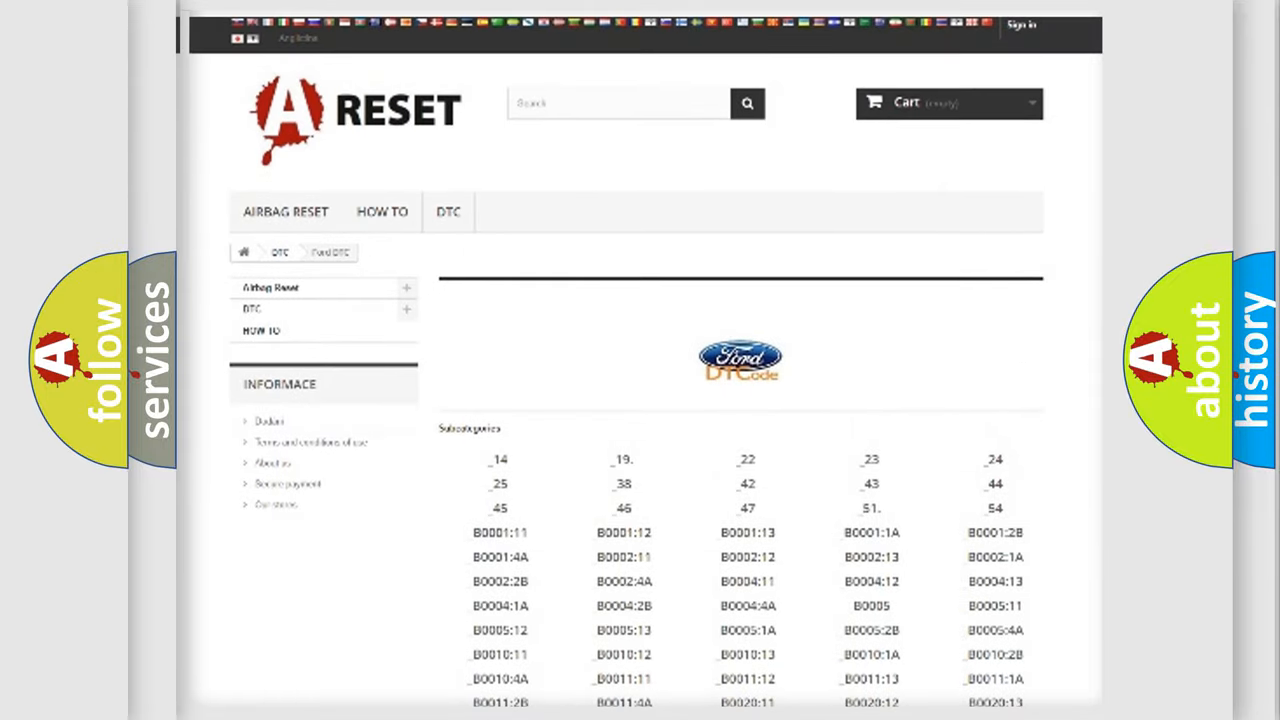